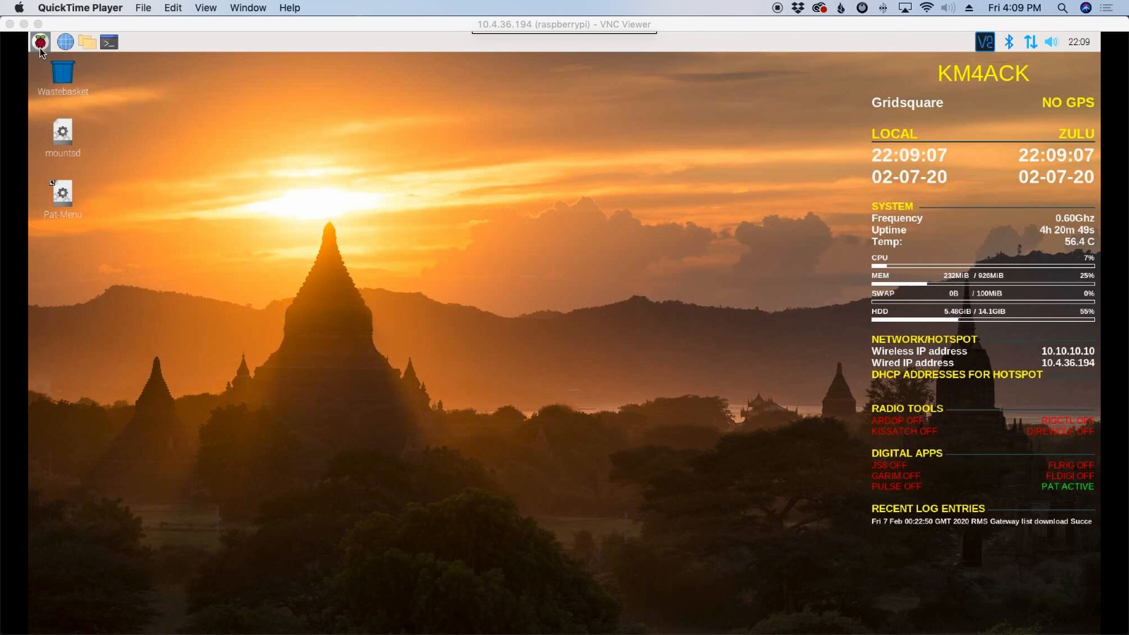
# Bring up the Raspberry Pi main applications menu on the remote desktop
pyautogui.click(42, 40)
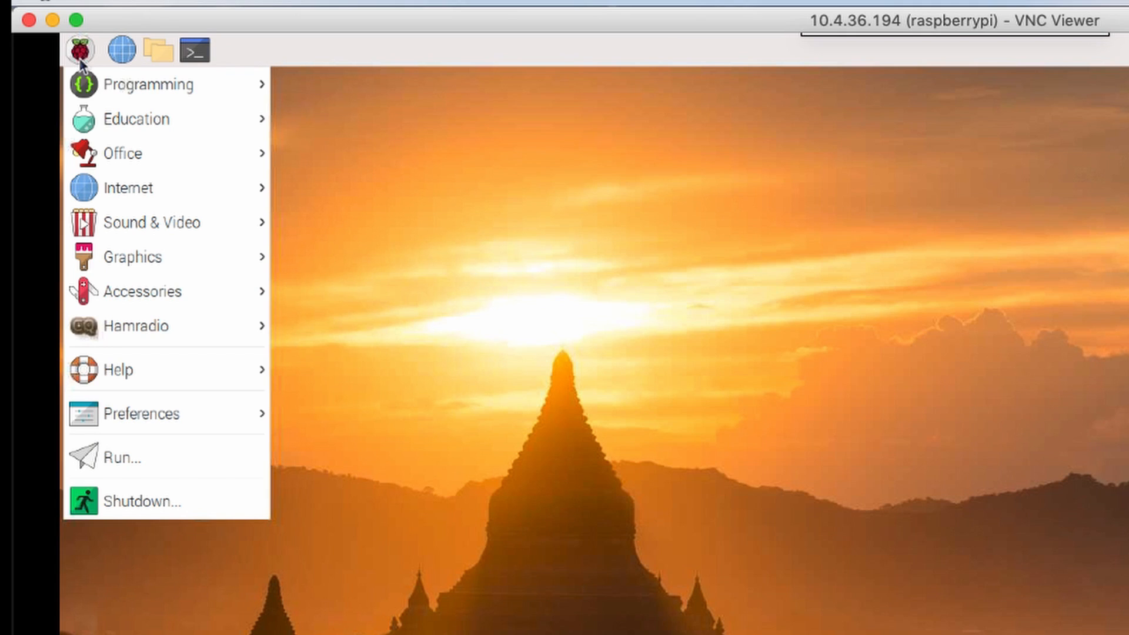
pyautogui.moveTo(178, 397)
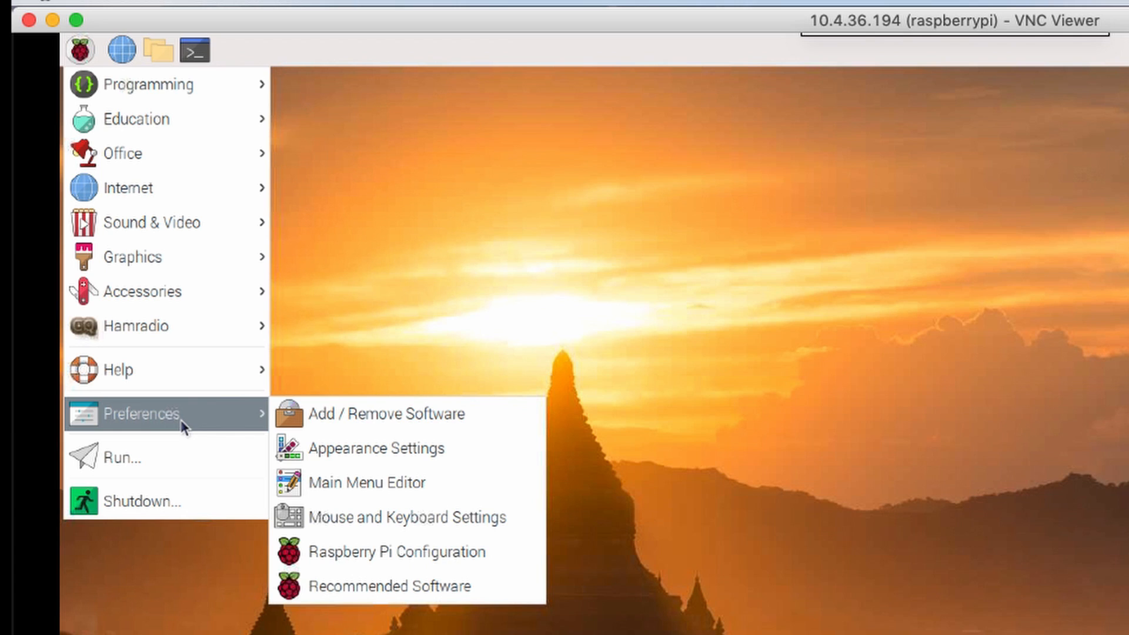
pyautogui.moveTo(411, 568)
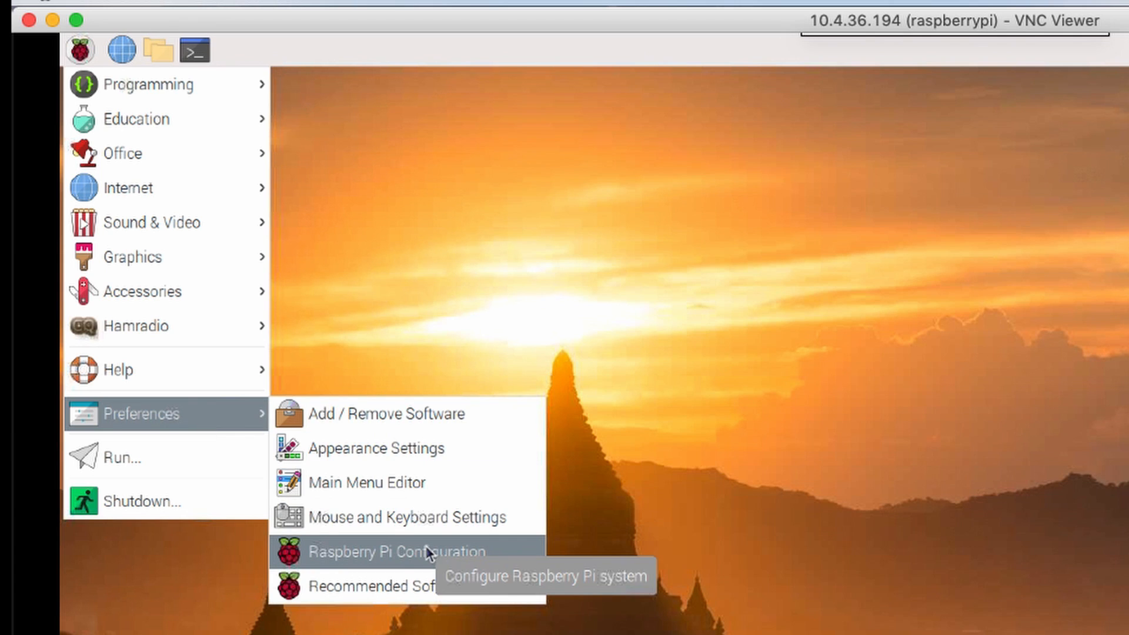
pyautogui.moveTo(426, 566)
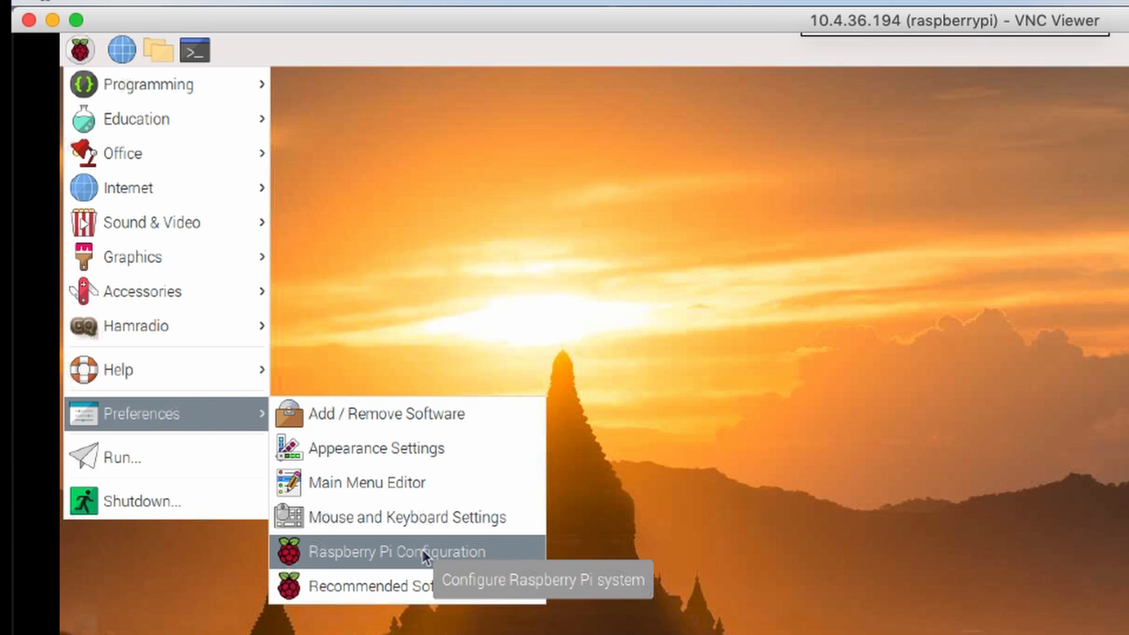
# Review the Interfaces settings in Raspberry Pi Configuration, confirming SSH and VNC enabled, and accept with OK
pyautogui.click(405, 552)
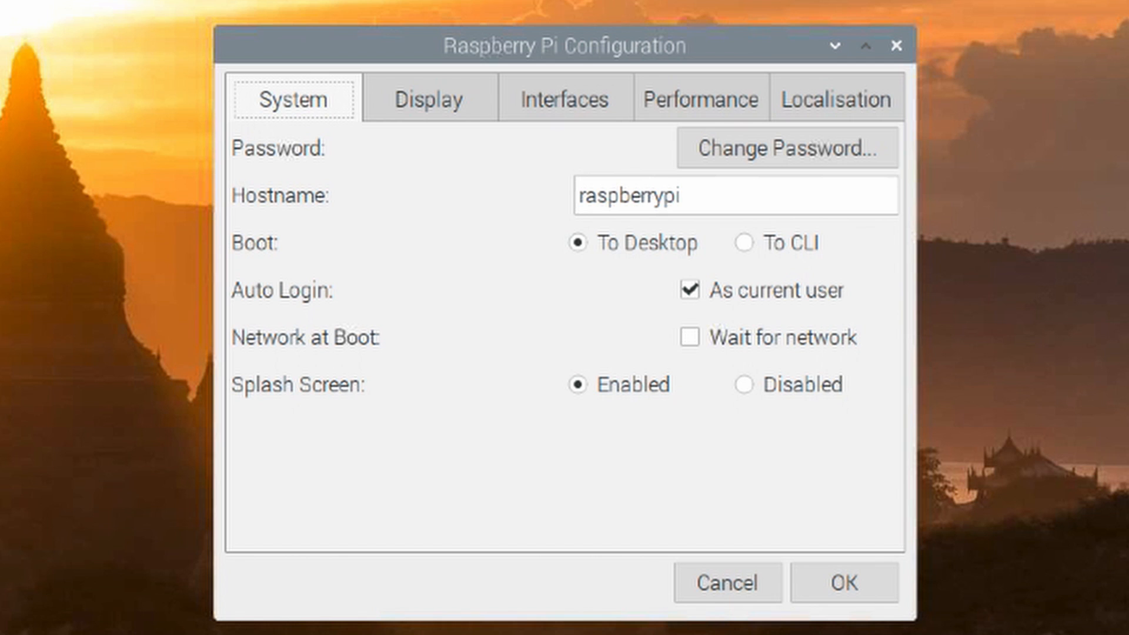
pyautogui.moveTo(554, 113)
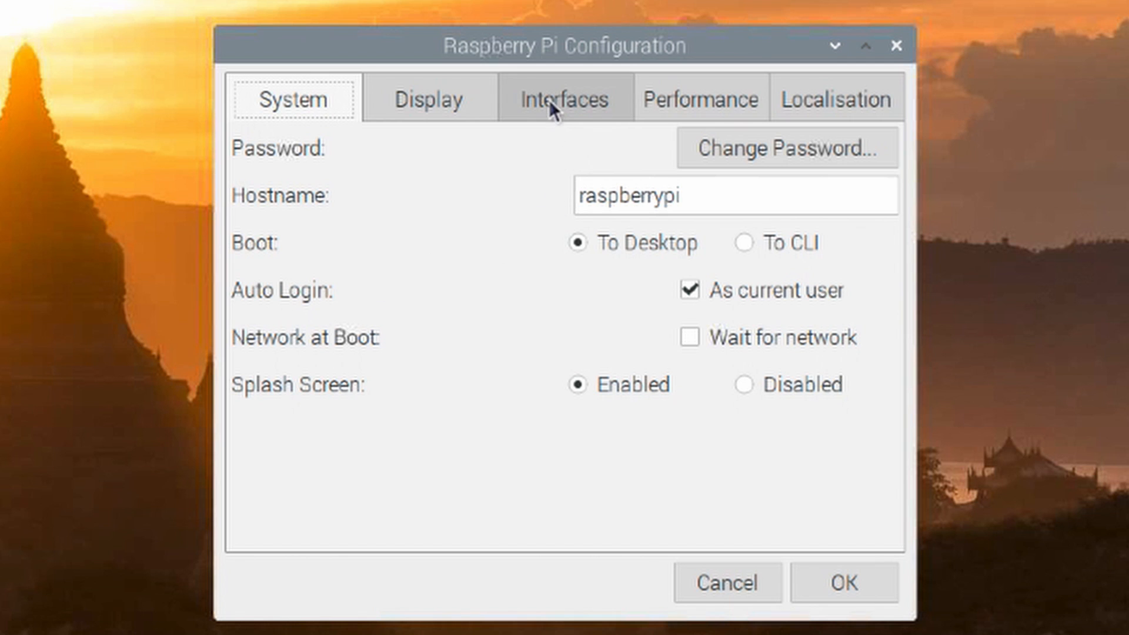
pyautogui.click(564, 99)
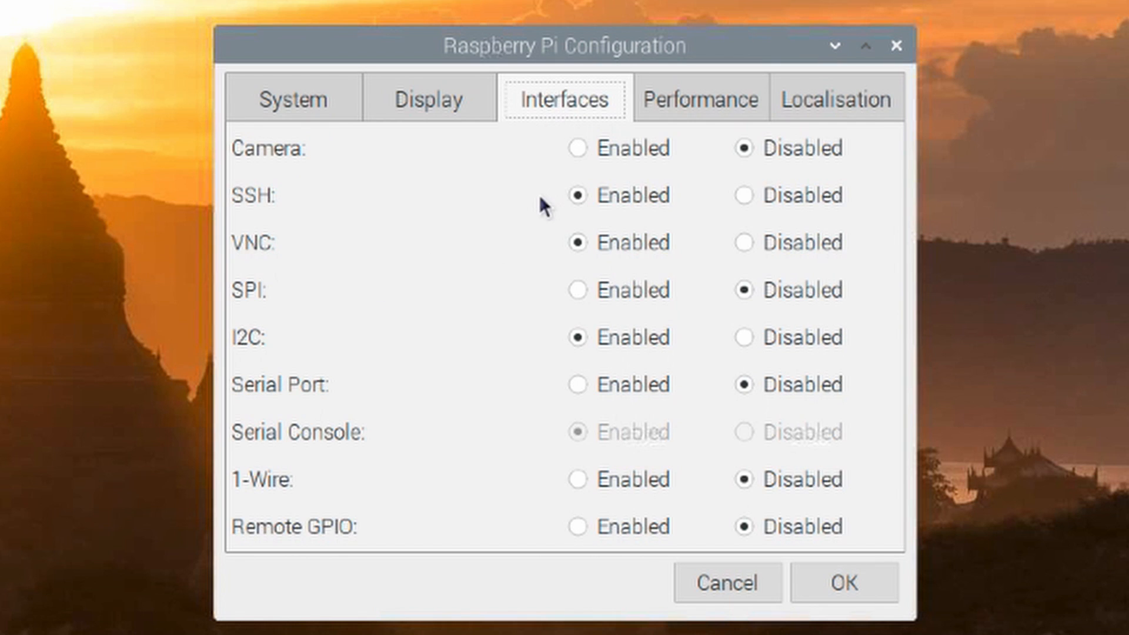
pyautogui.moveTo(270, 266)
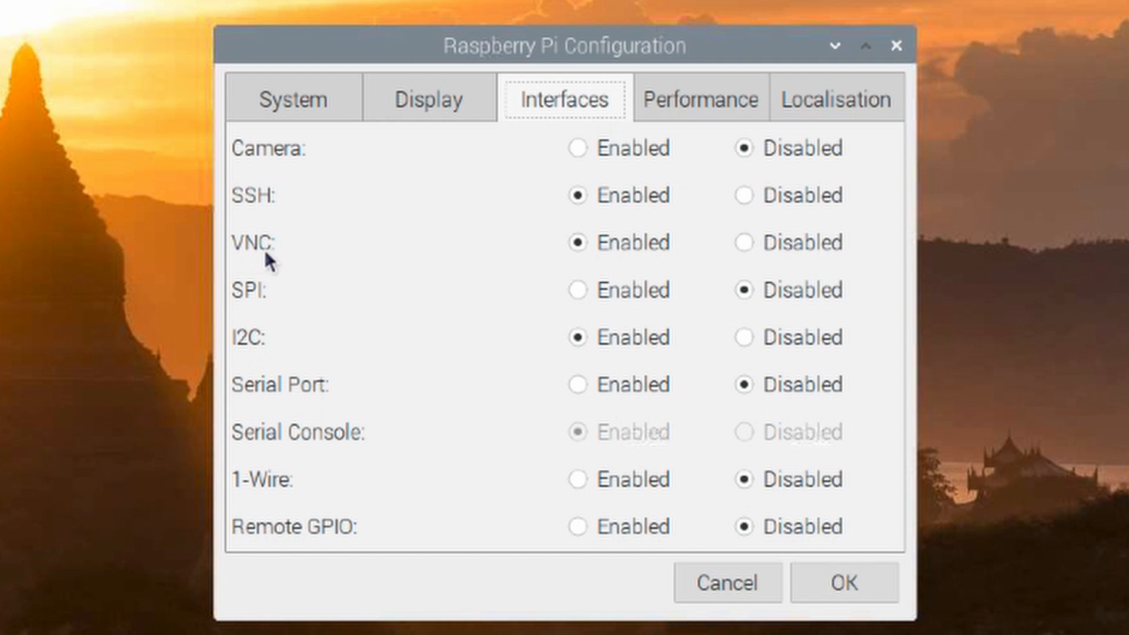
pyautogui.moveTo(616, 275)
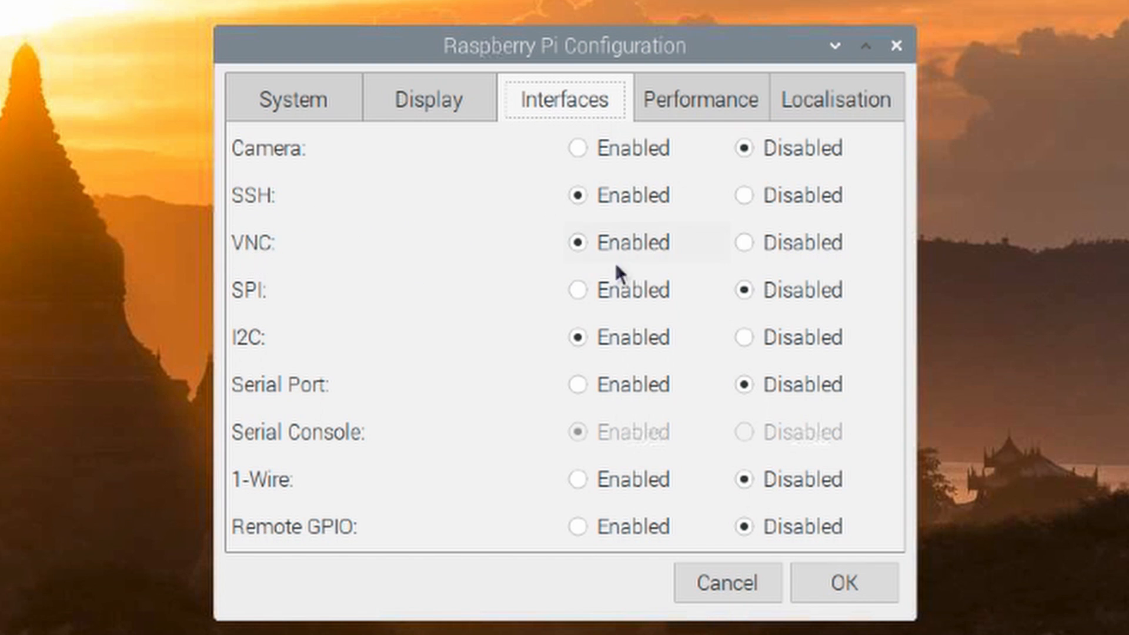
pyautogui.moveTo(604, 250)
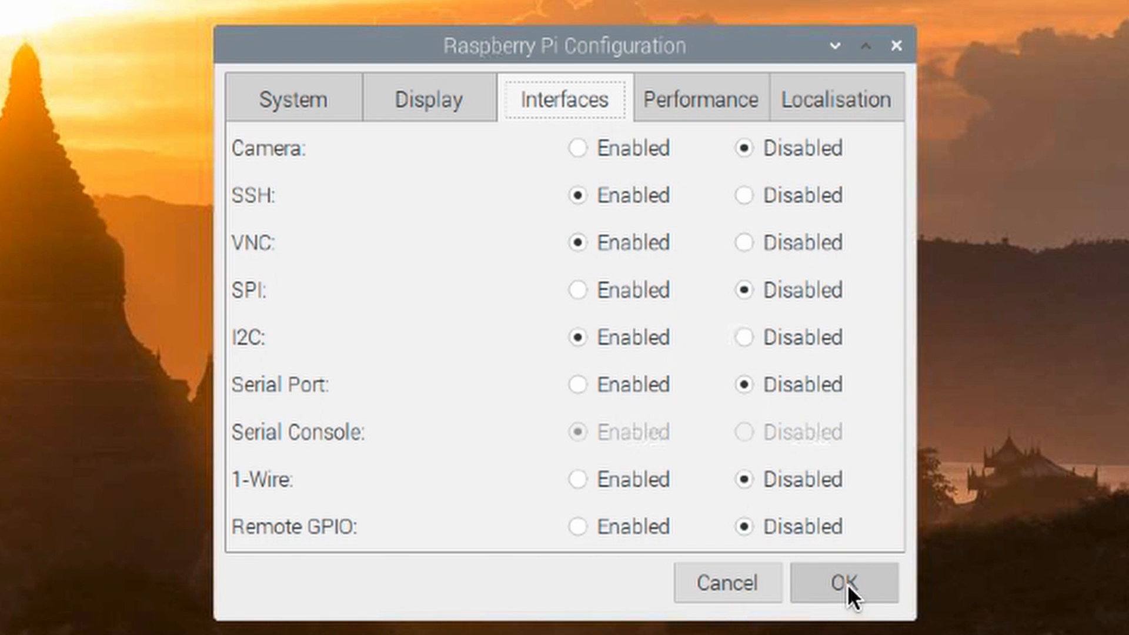
pyautogui.click(840, 582)
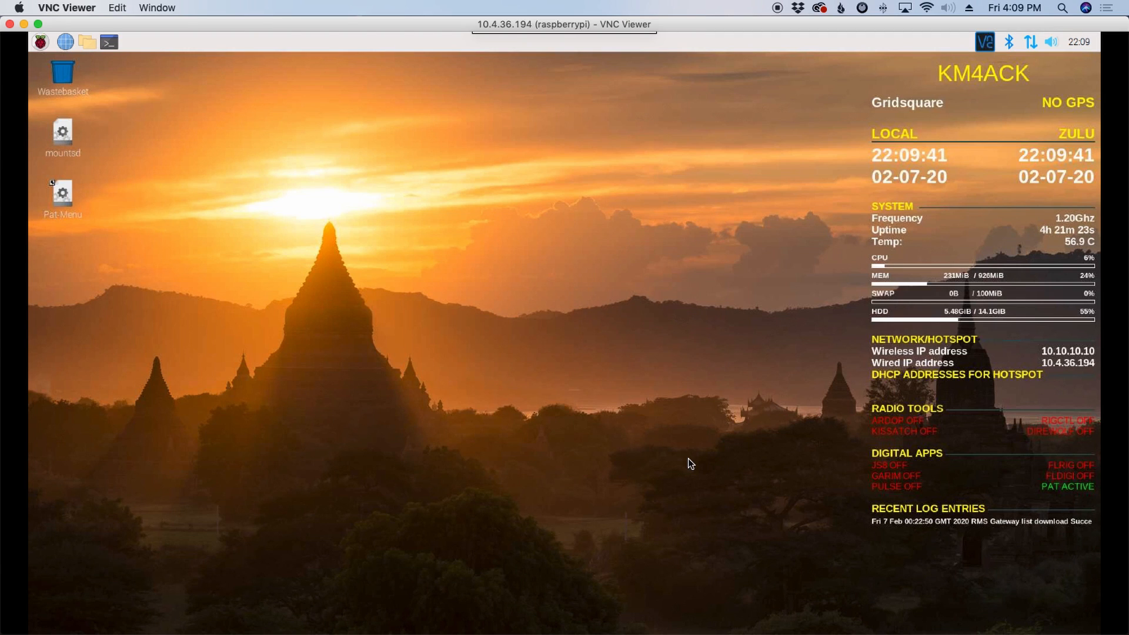
pyautogui.moveTo(450, 284)
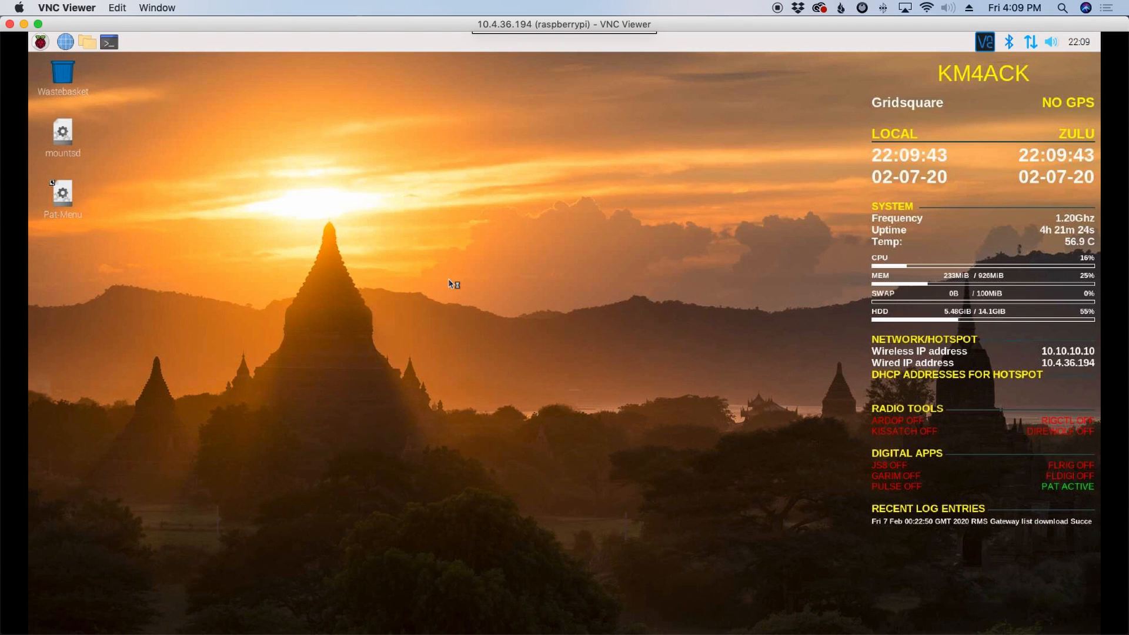
# Launch a terminal from the Pi taskbar
pyautogui.click(109, 42)
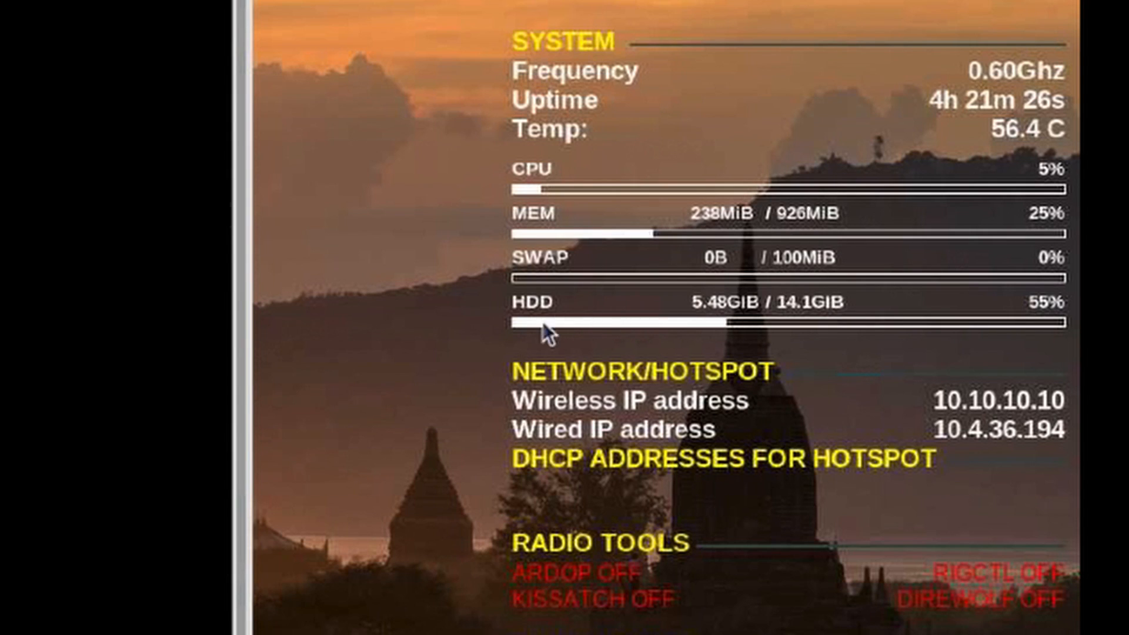
pyautogui.moveTo(849, 378)
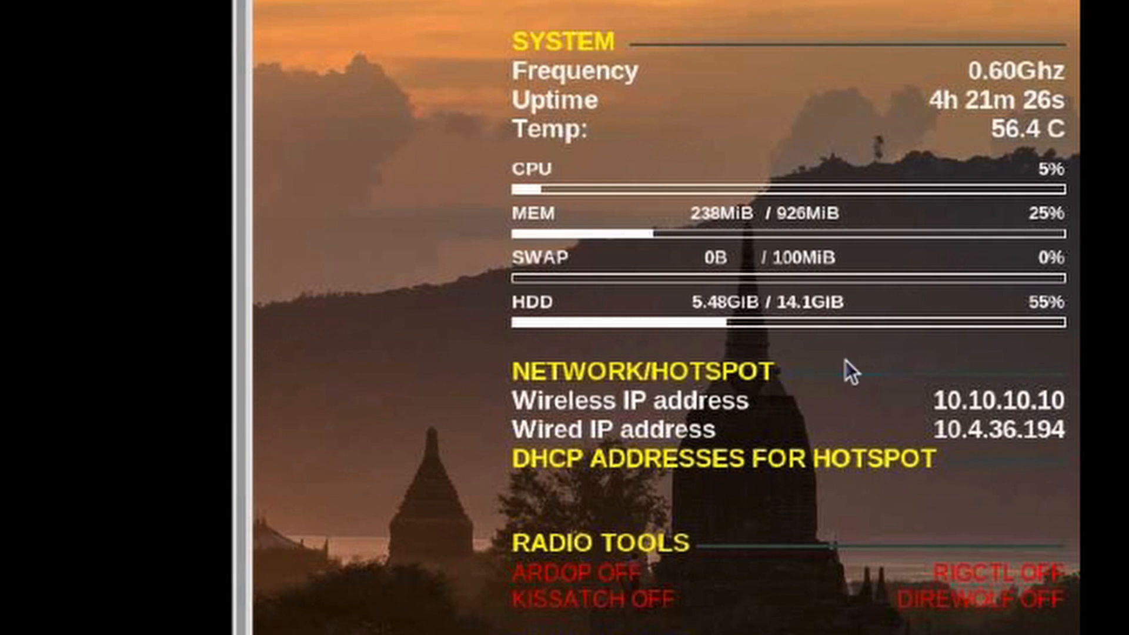
pyautogui.moveTo(922, 479)
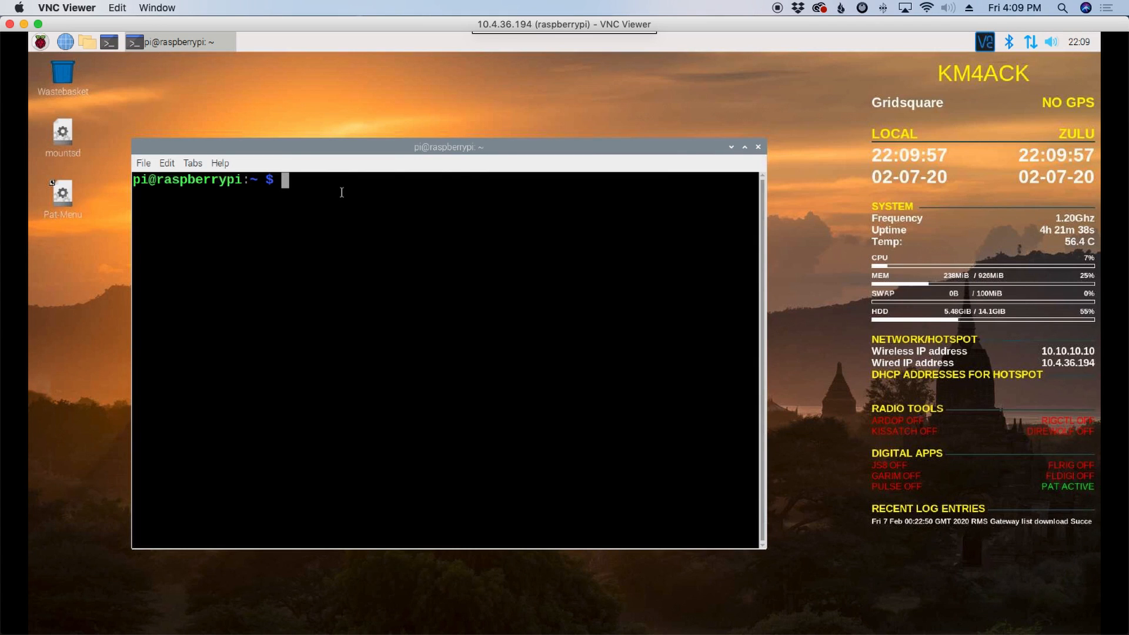
pyautogui.moveTo(948, 89)
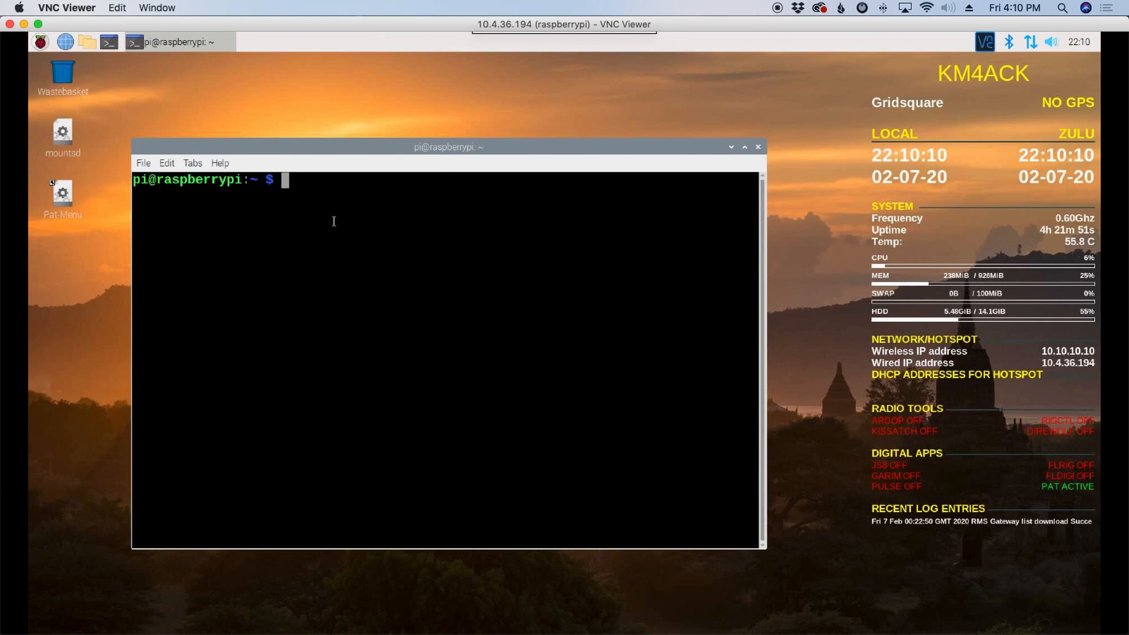
pyautogui.moveTo(334, 223)
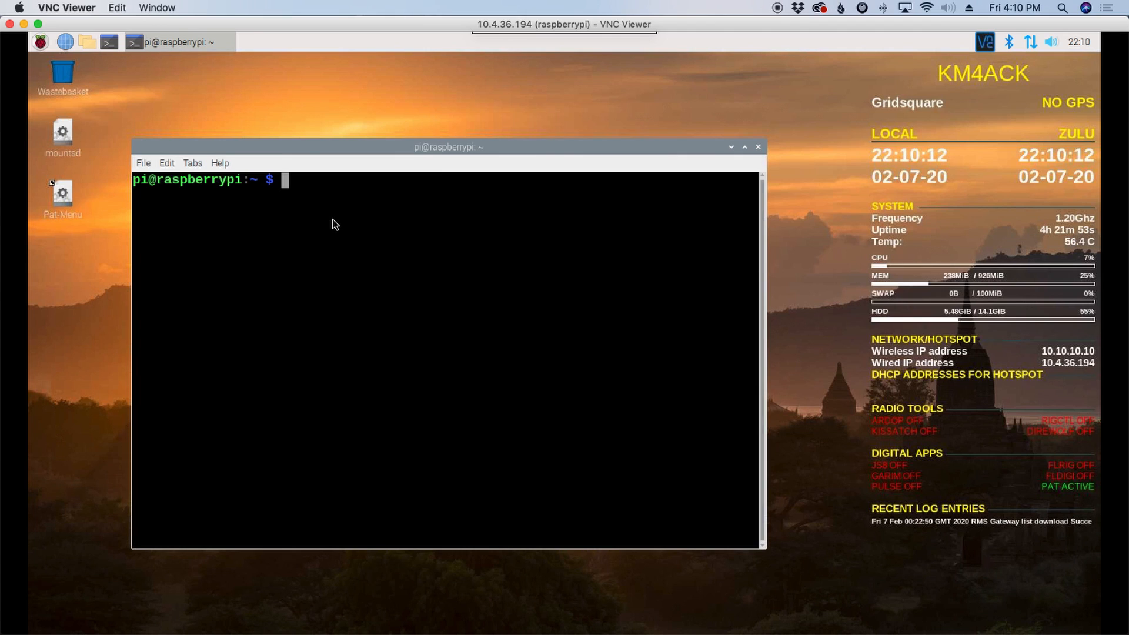
# Run hostname -I and select the first IP address, 10.4.36.194, beside hotspot 10.10.10.10
pyautogui.write('hostname -I')
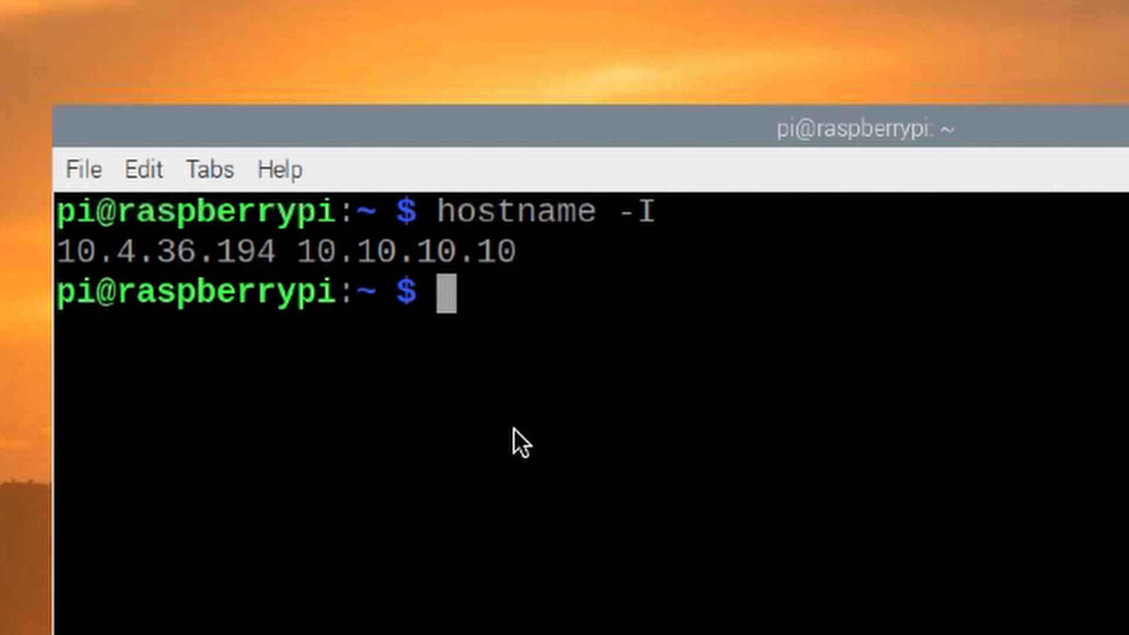
pyautogui.moveTo(305, 239)
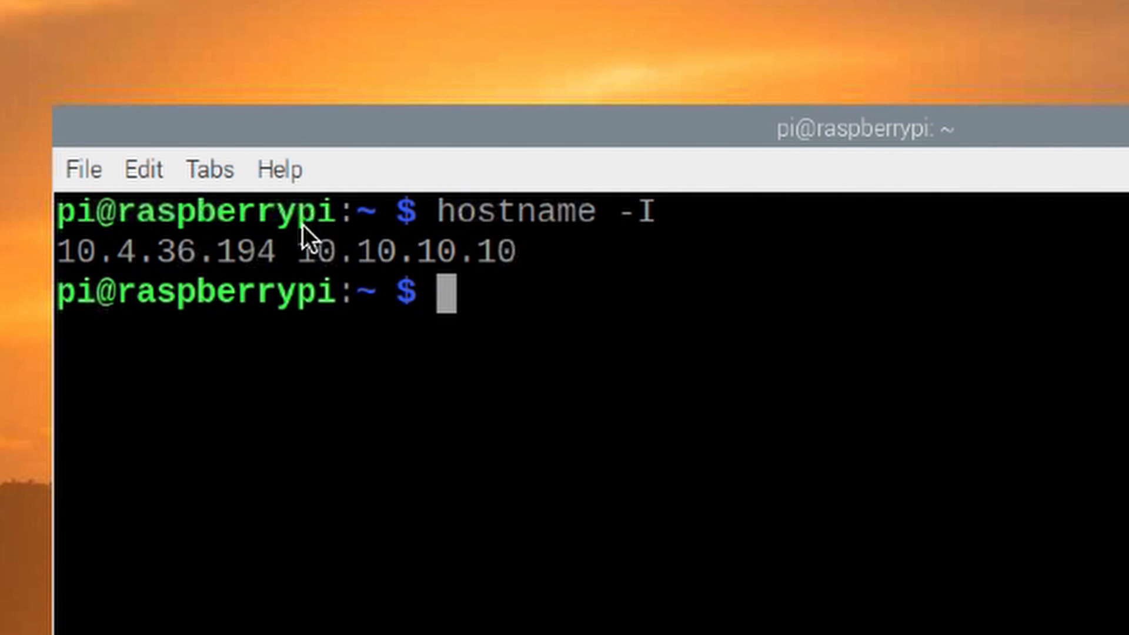
pyautogui.moveTo(343, 212)
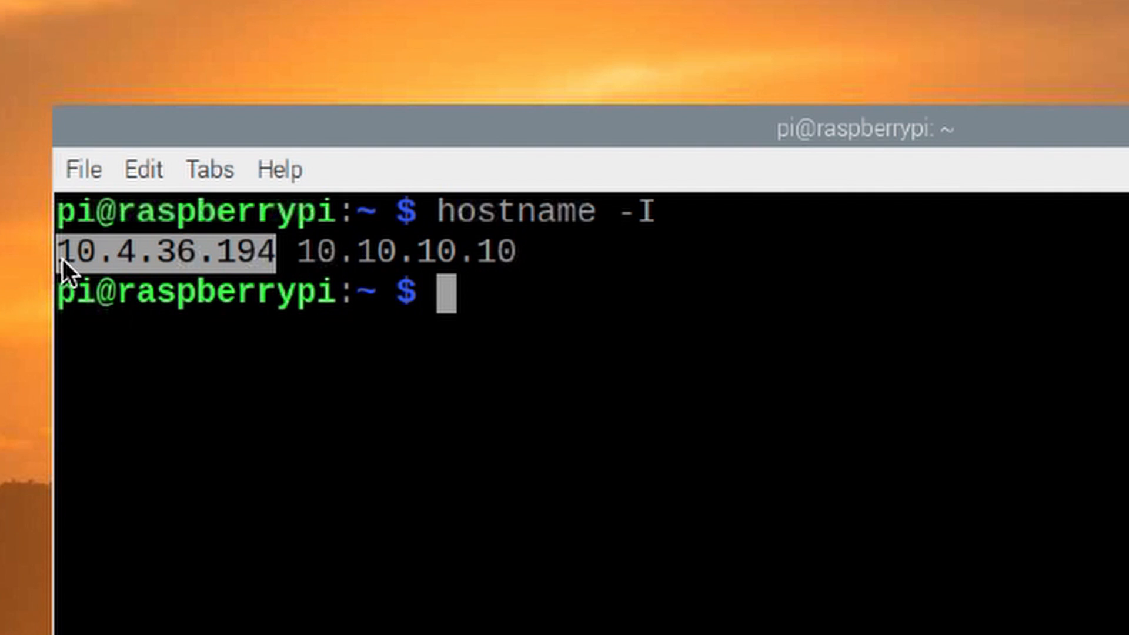
pyautogui.click(293, 254)
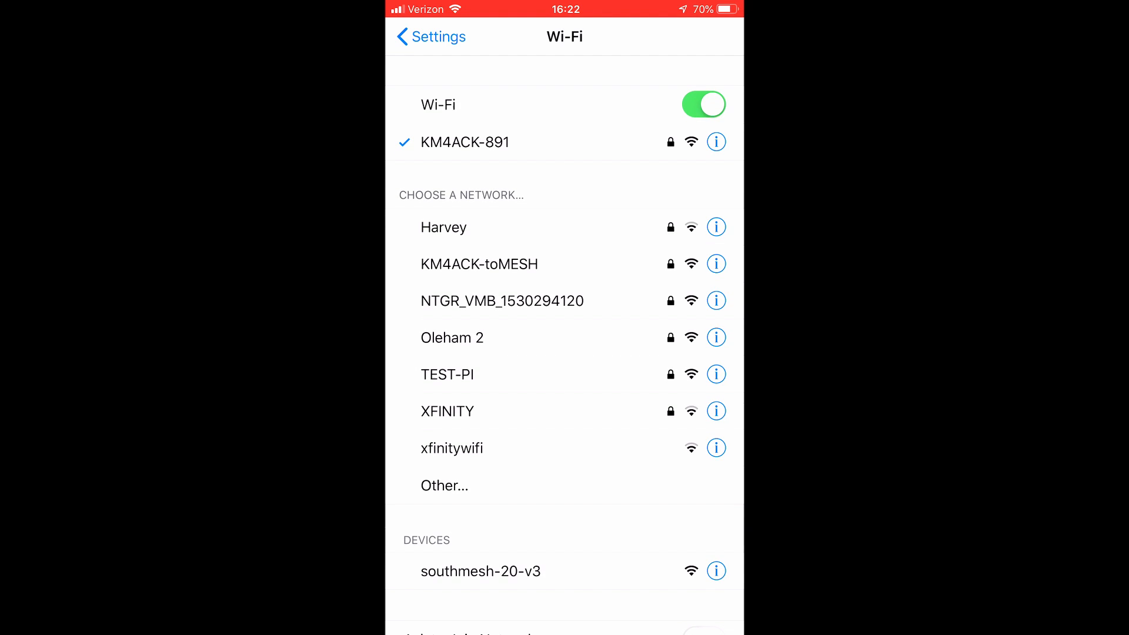
# Join the TEST-PI Wi-Fi network and leave Settings via Home
pyautogui.click(447, 375)
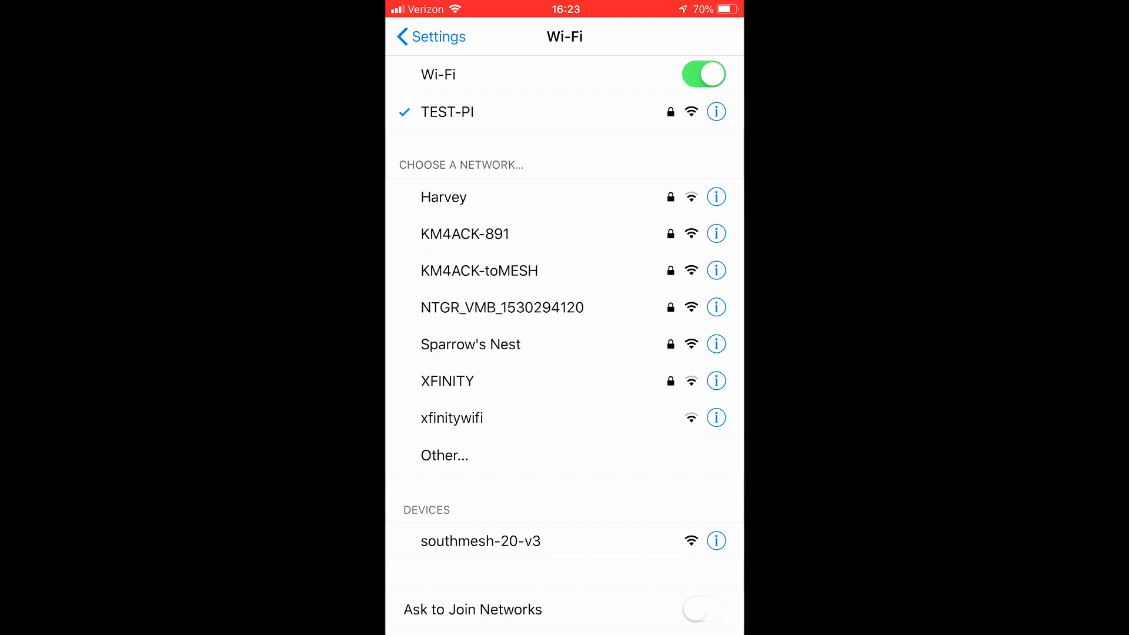
pyautogui.press('home')
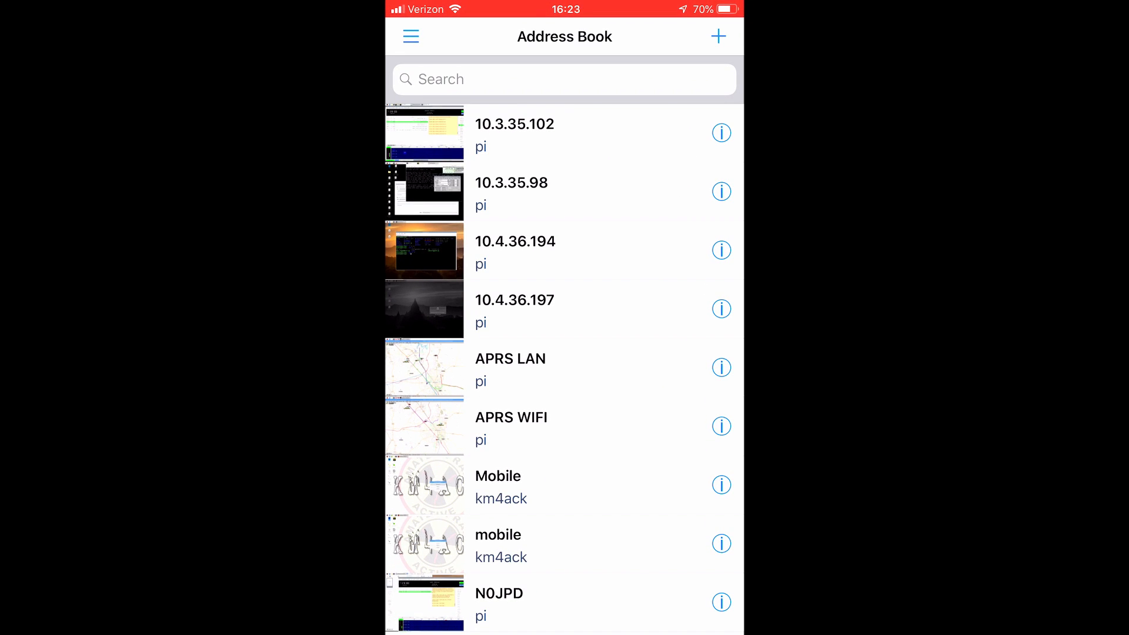
# Save a new address-book entry for 10.10.10.10 named Test Pi
pyautogui.click(718, 35)
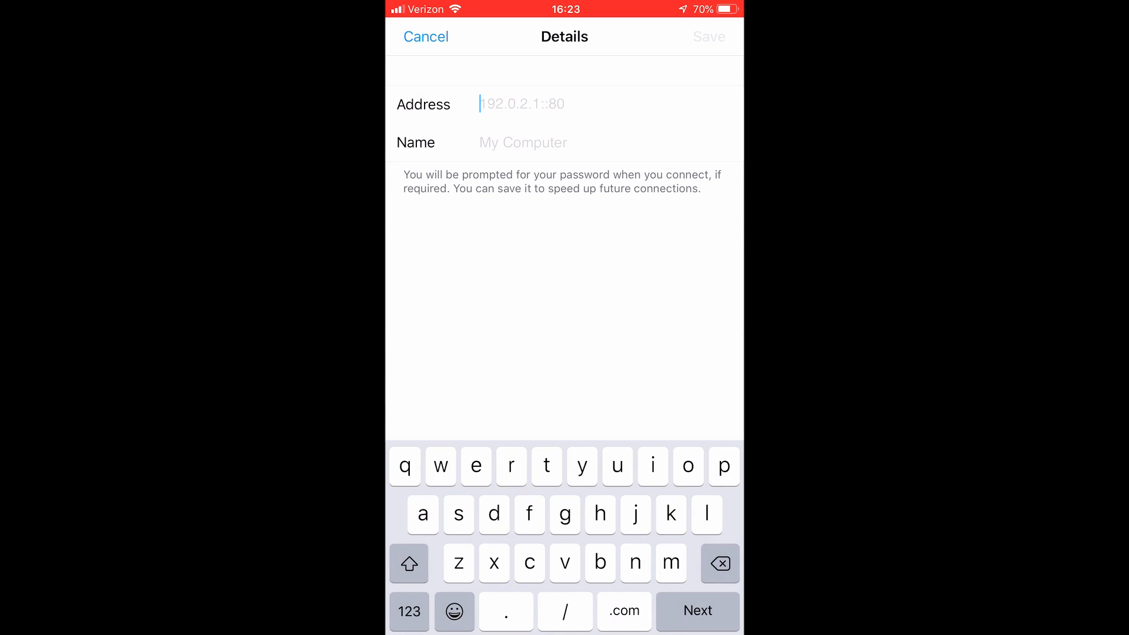
pyautogui.write('10.10.')
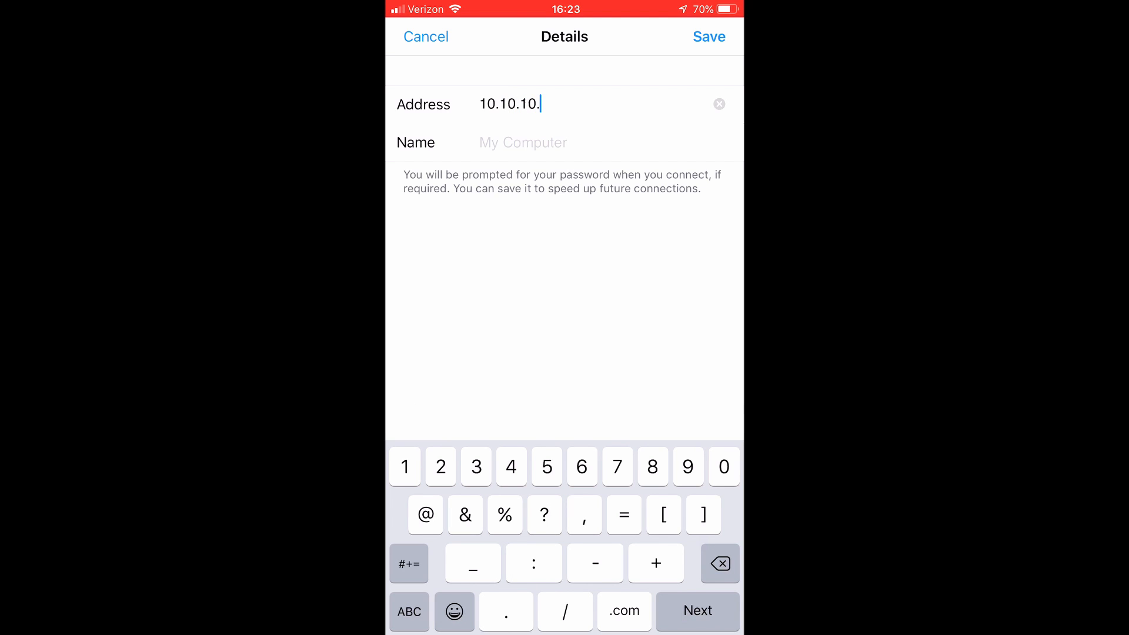
pyautogui.write('10')
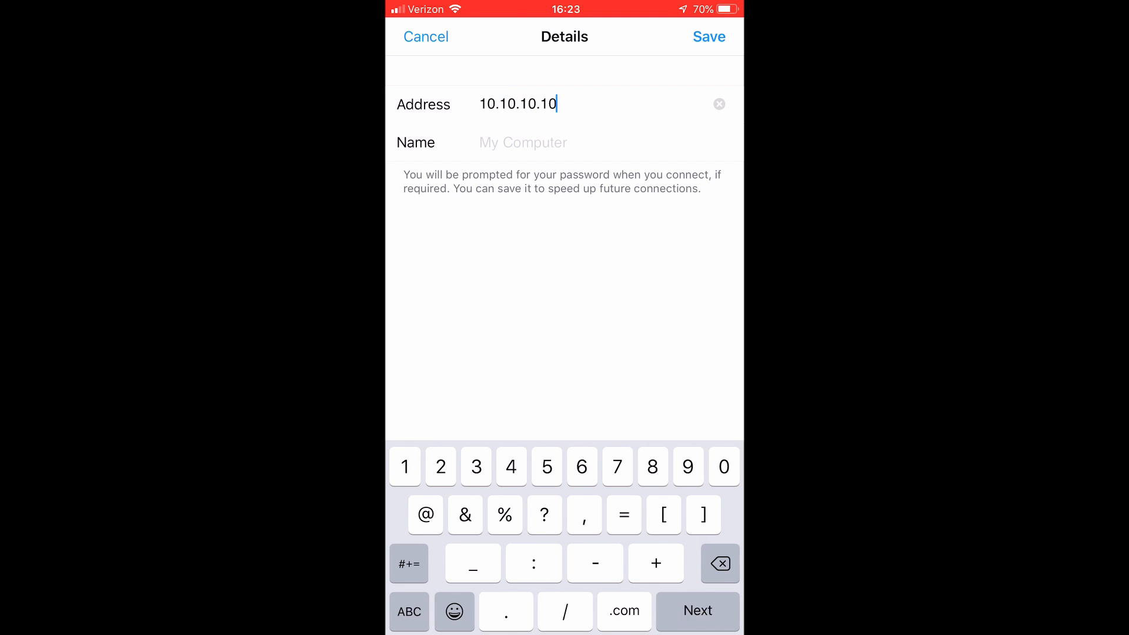
pyautogui.click(523, 143)
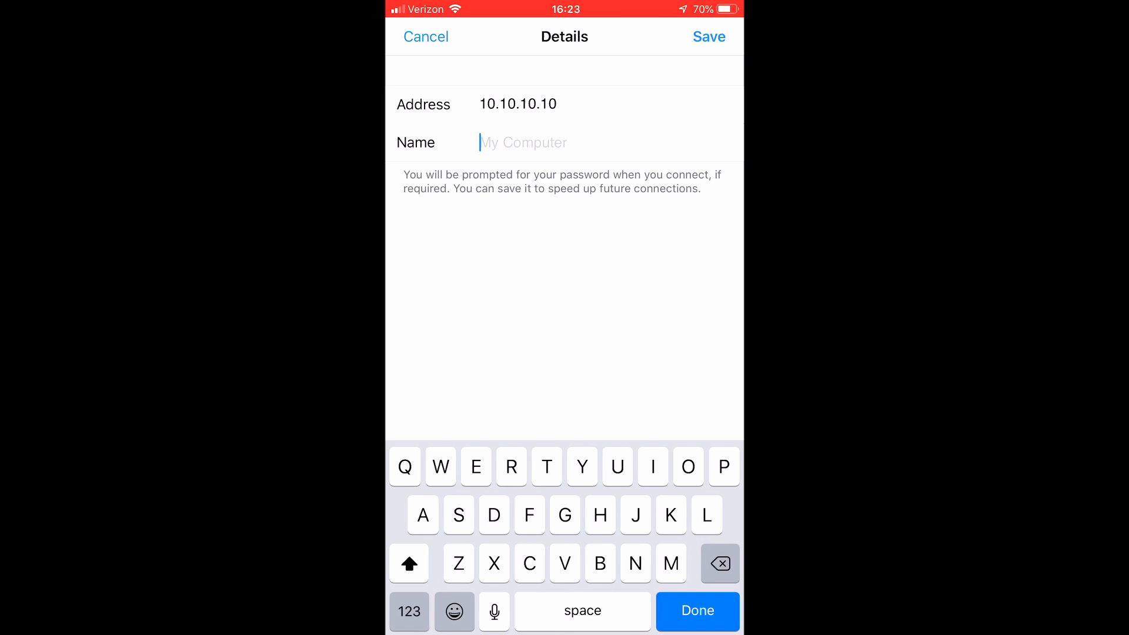
pyautogui.write('Test Pi')
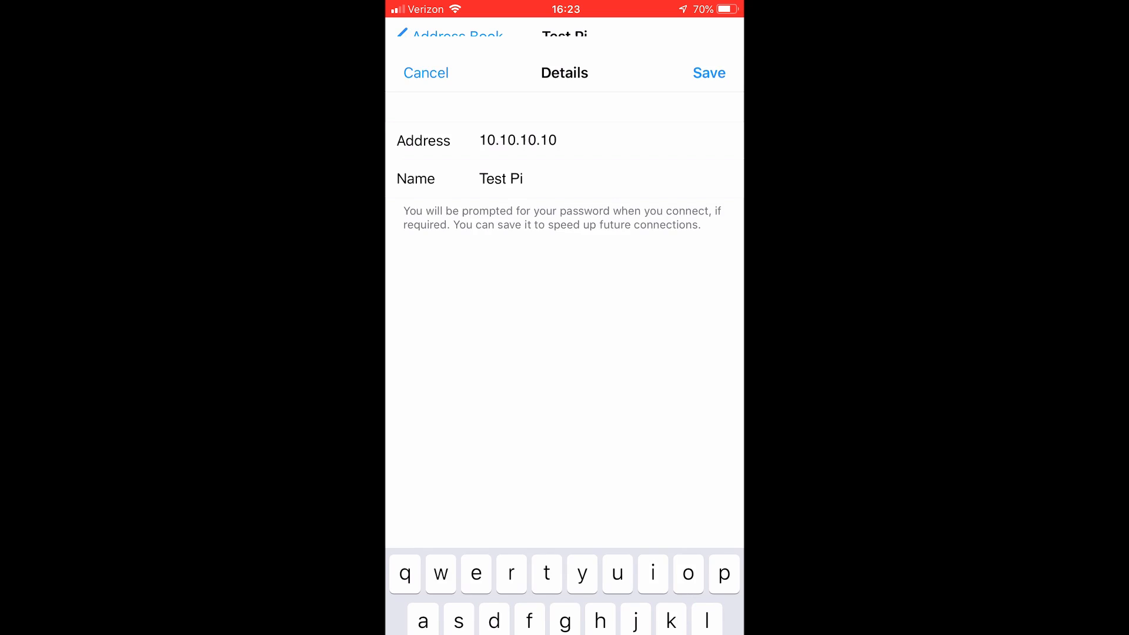
pyautogui.click(709, 73)
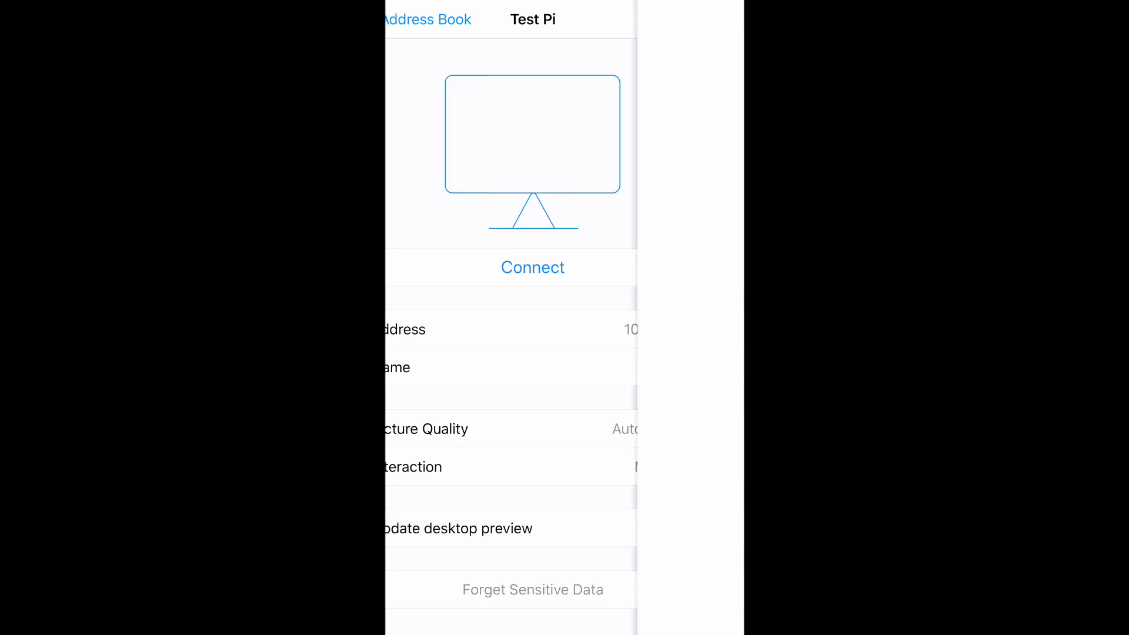
# Connect to Test Pi and submit the pi user's VNC credentials
pyautogui.click(532, 268)
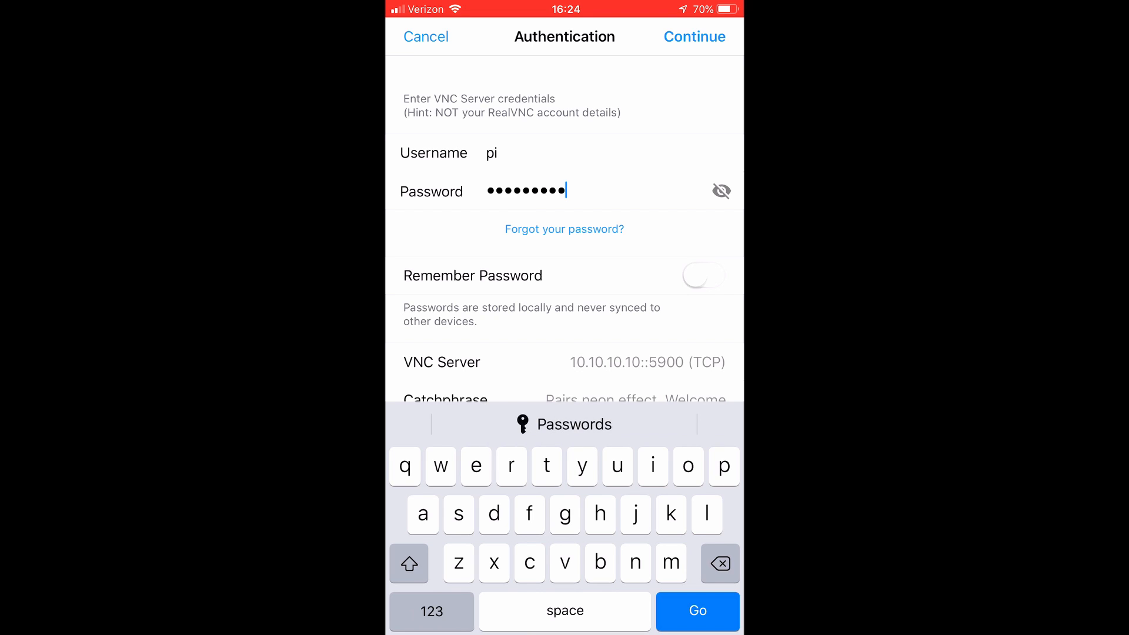
pyautogui.click(694, 36)
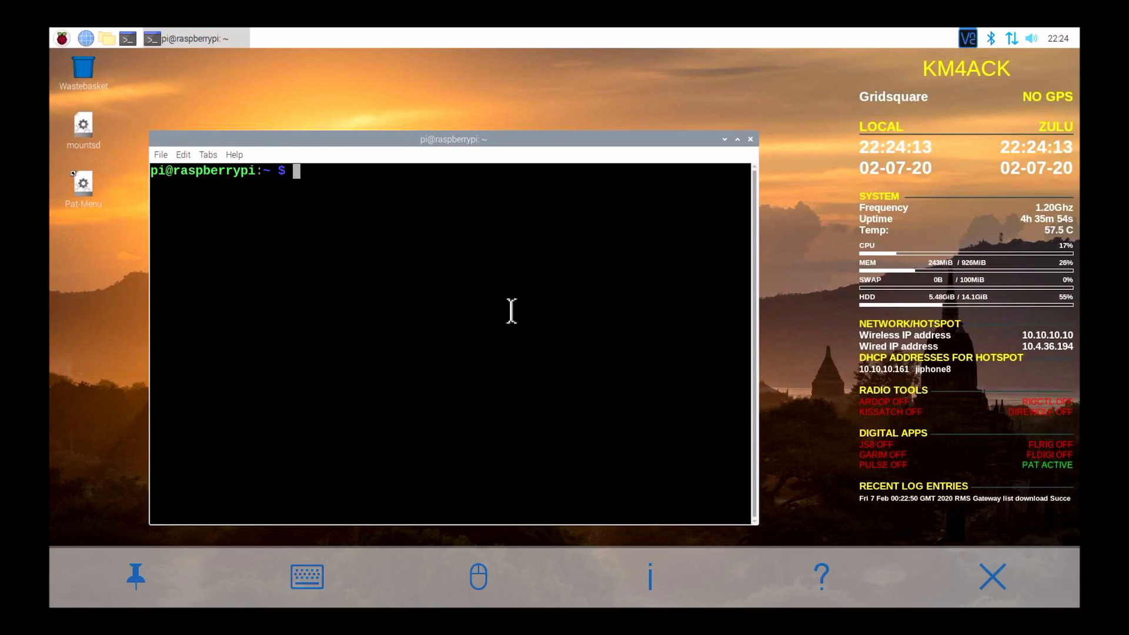
pyautogui.moveTo(249, 114)
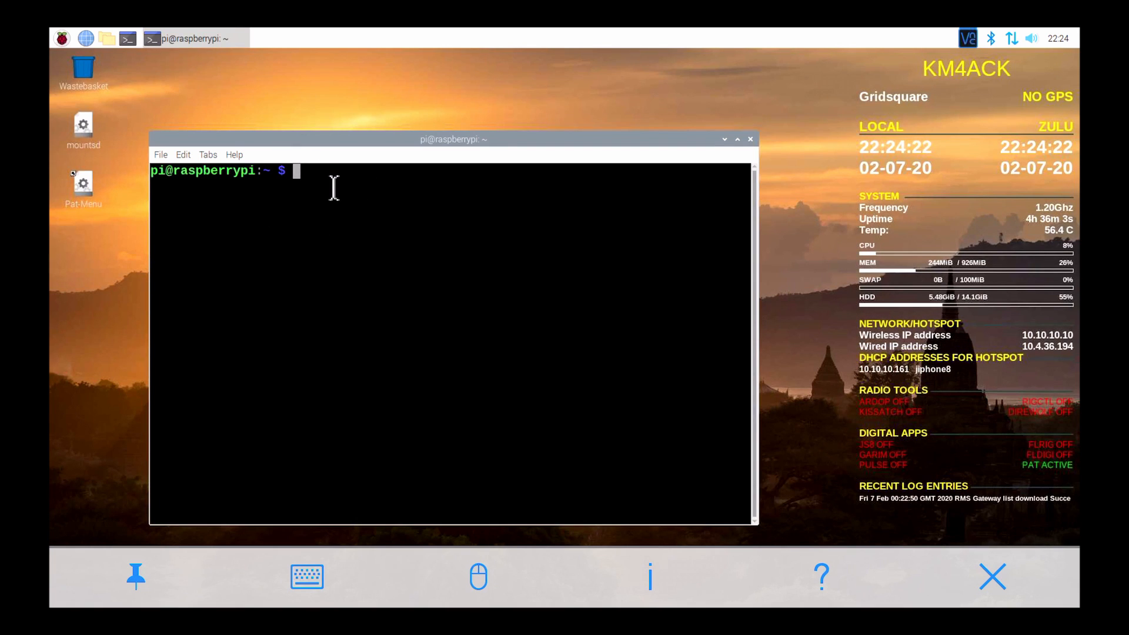
# Run date in the Pi terminal, correcting the typo, to get Fri 7 Feb 22:24:33 GMT 2020
pyautogui.click(306, 576)
pyautogui.write('d')
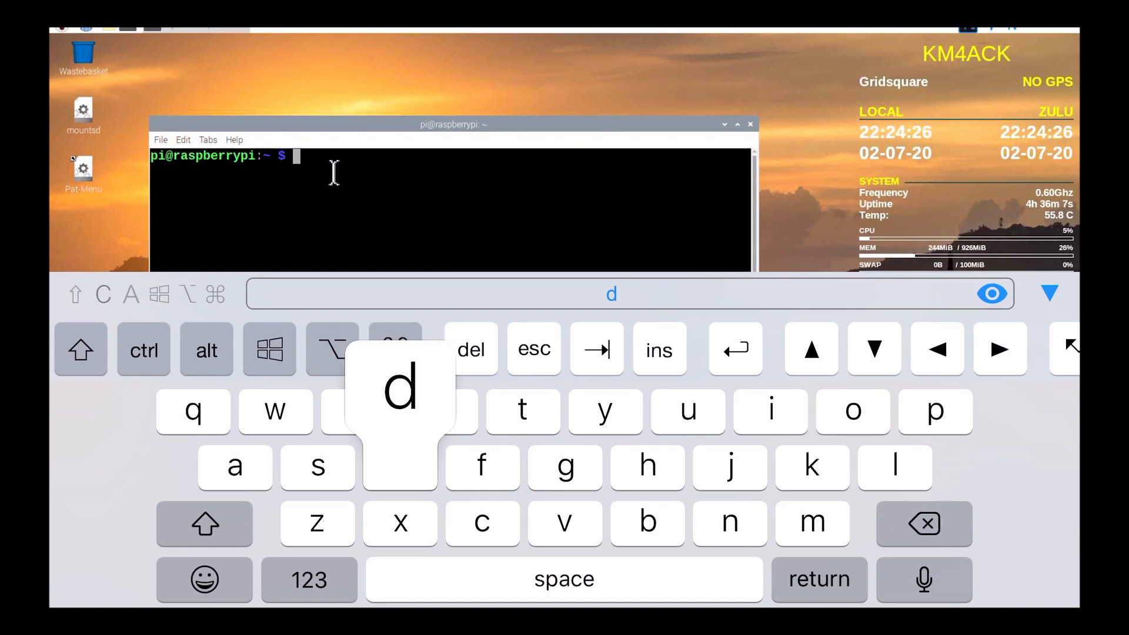
pyautogui.write('aat')
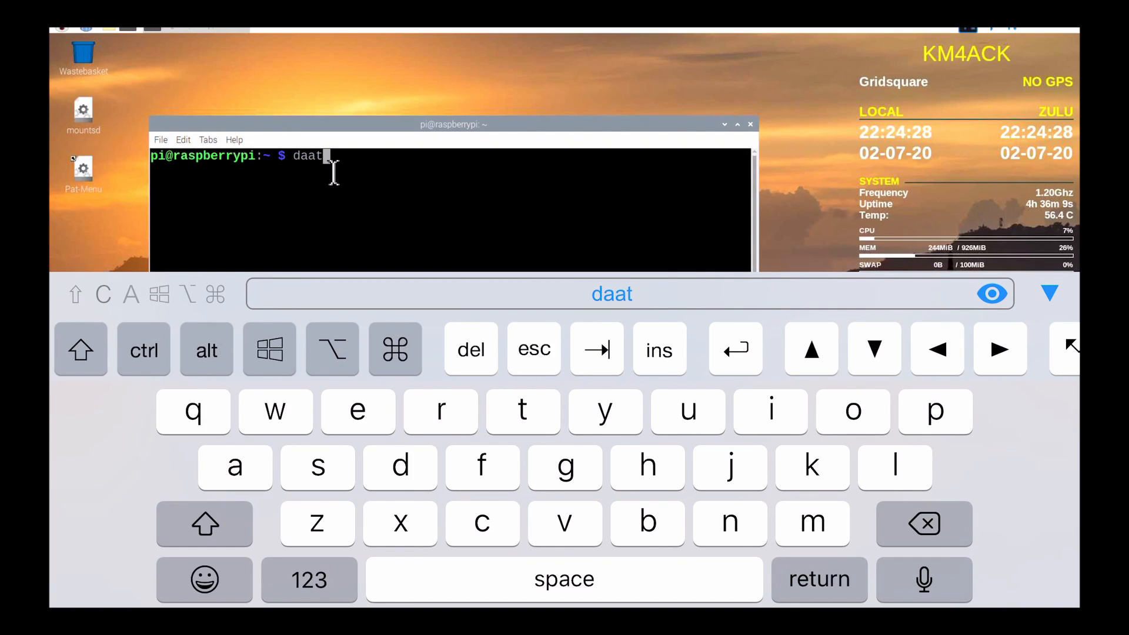
pyautogui.press('BackSpace')
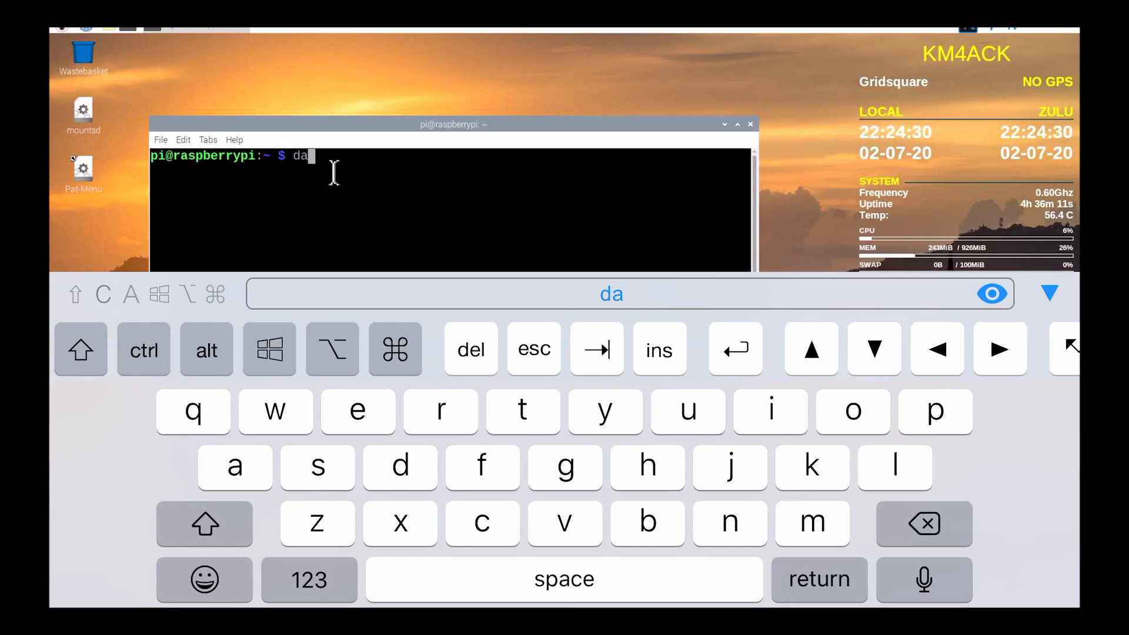
pyautogui.write('te')
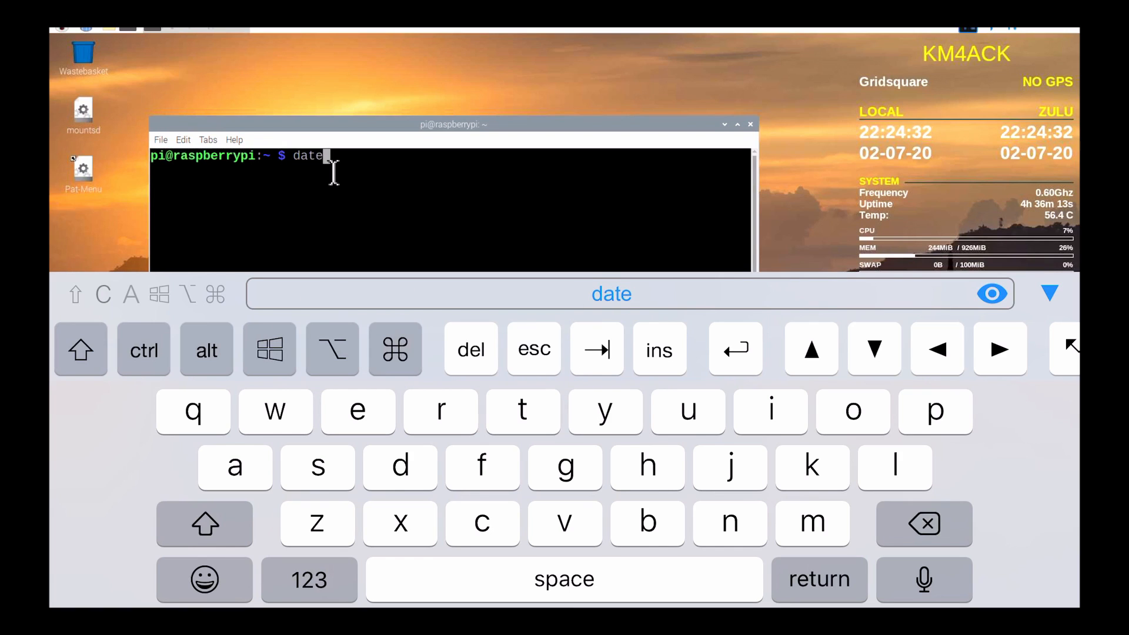
pyautogui.press('Return')
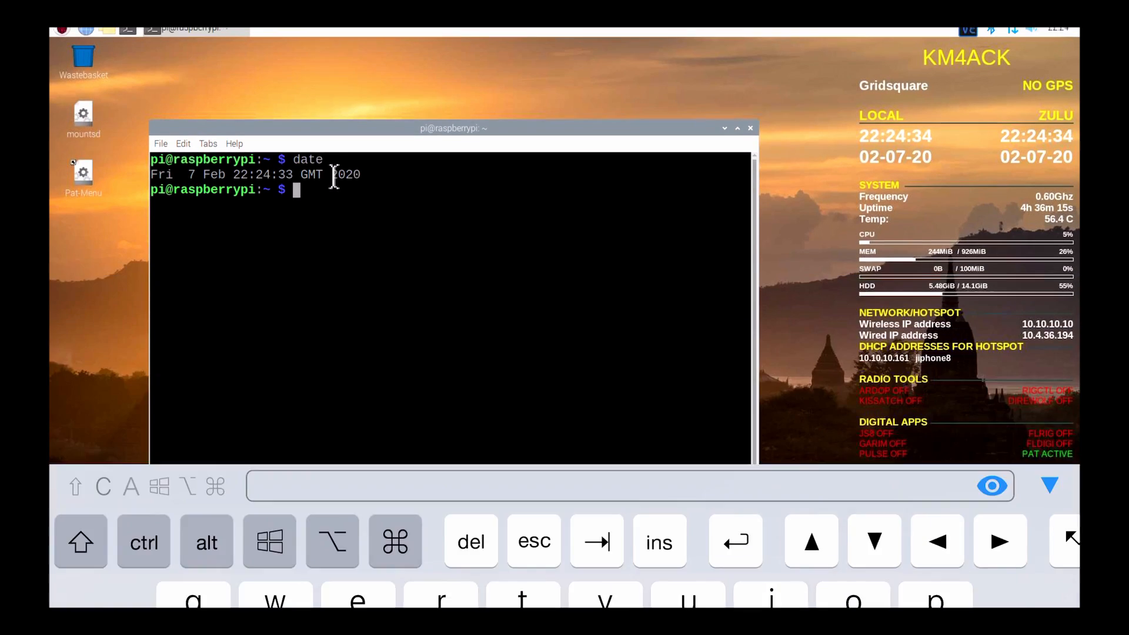